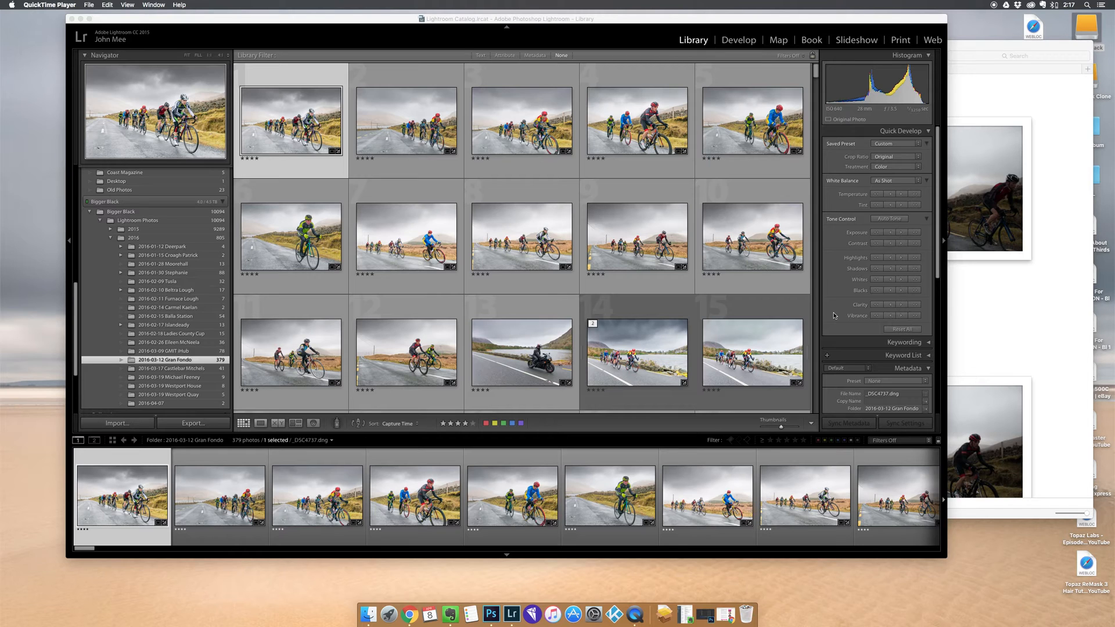
mouse_move(837, 304)
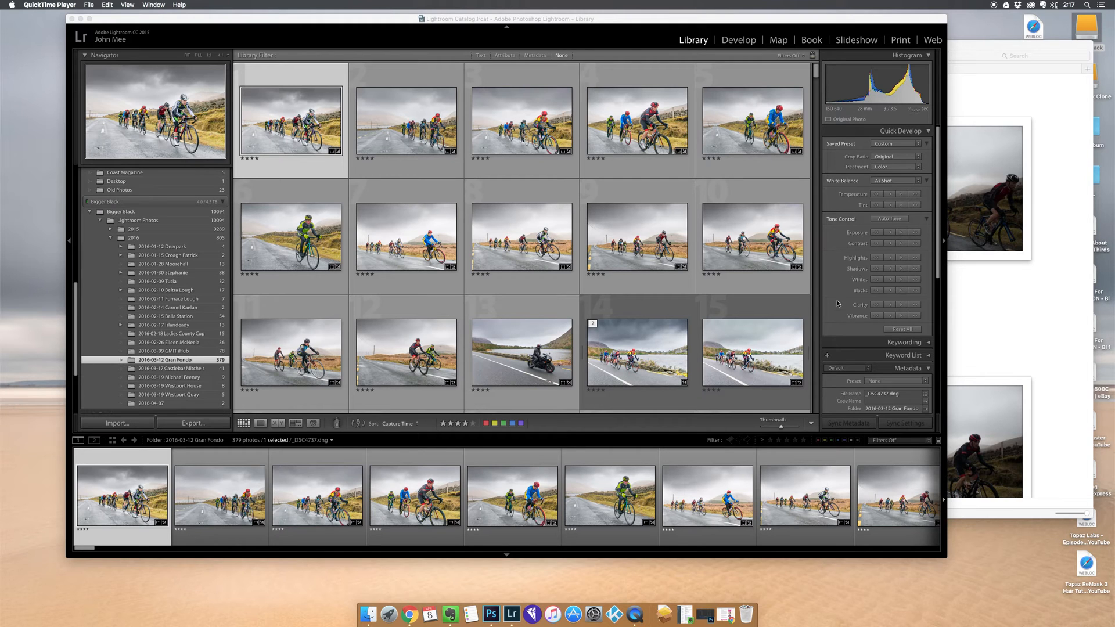
mouse_move(538, 291)
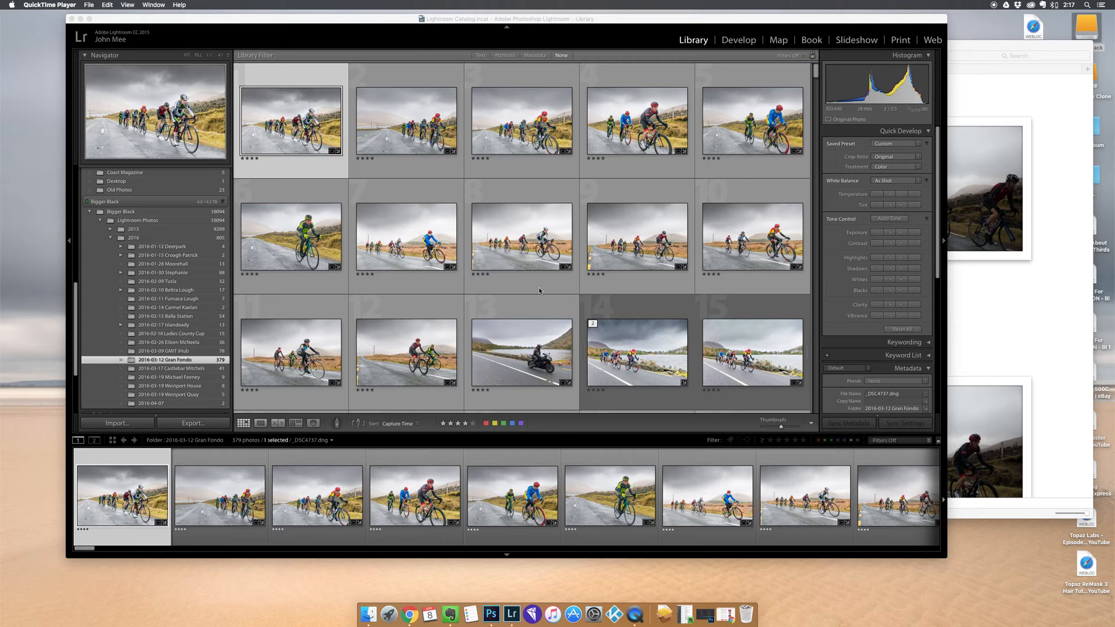
mouse_move(402, 276)
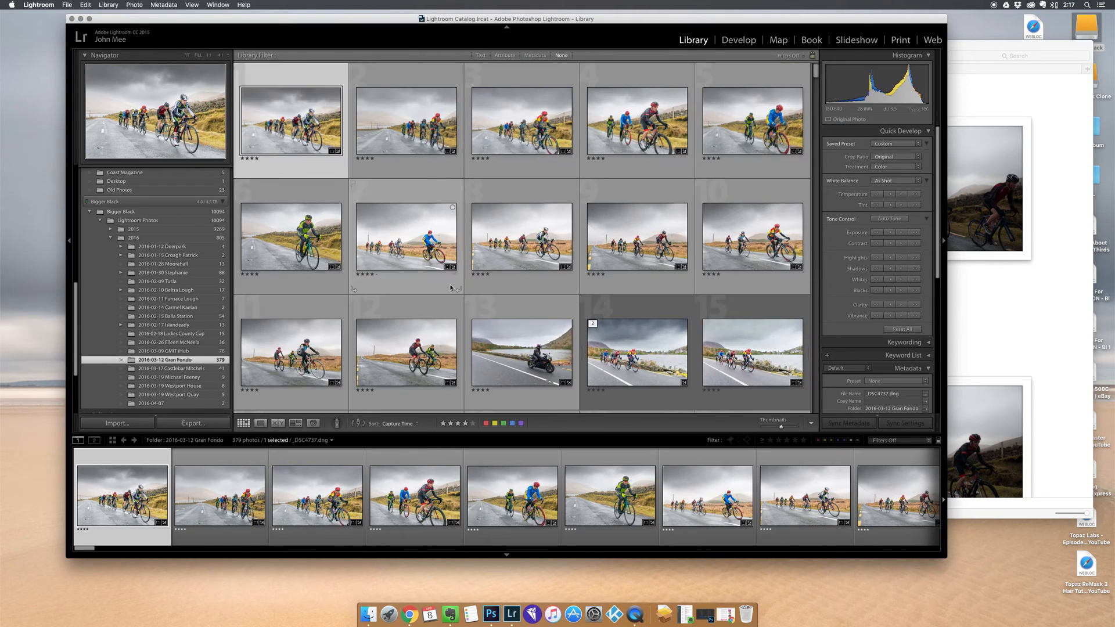
mouse_move(417, 253)
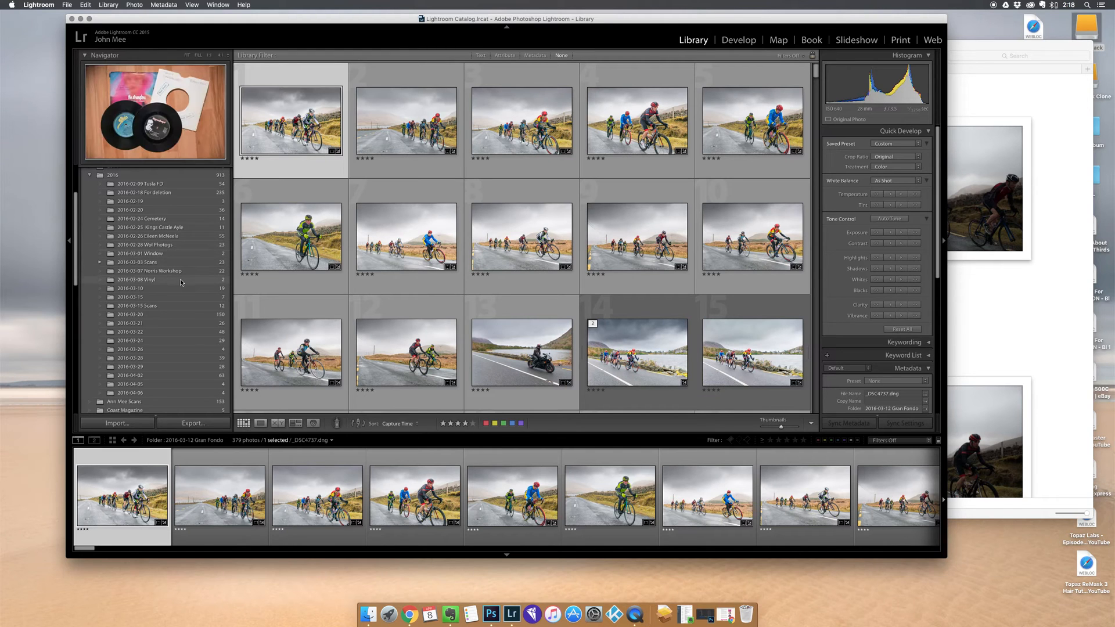
- Scroll through the DNG raw files in the 2016-03-12 Gran Fondo folder in Finder
scroll("down", 3)
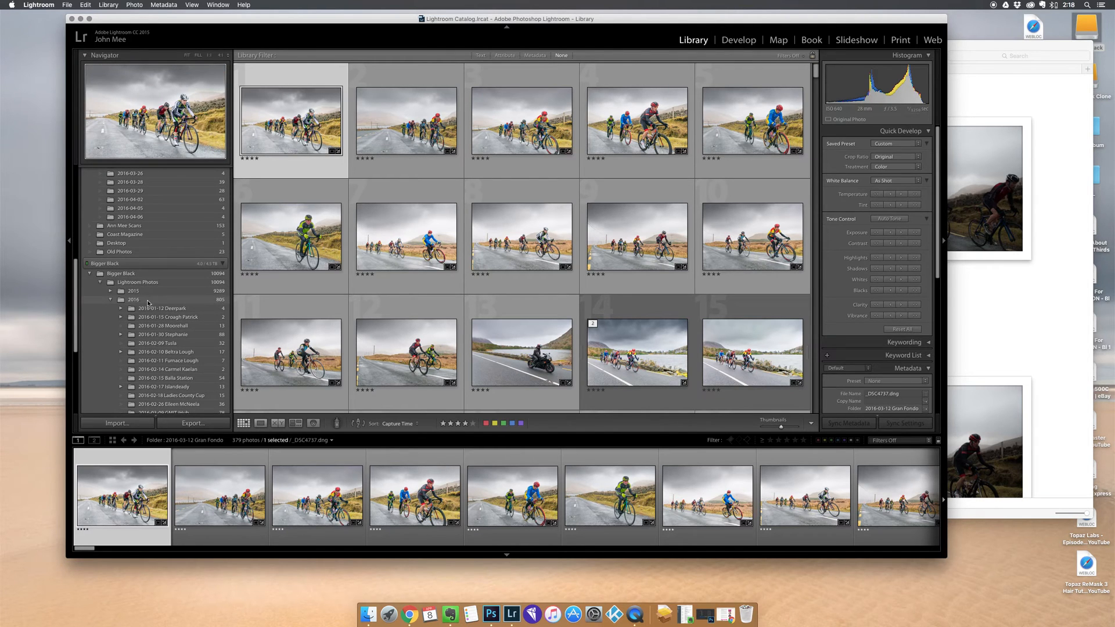
scroll("up", 3)
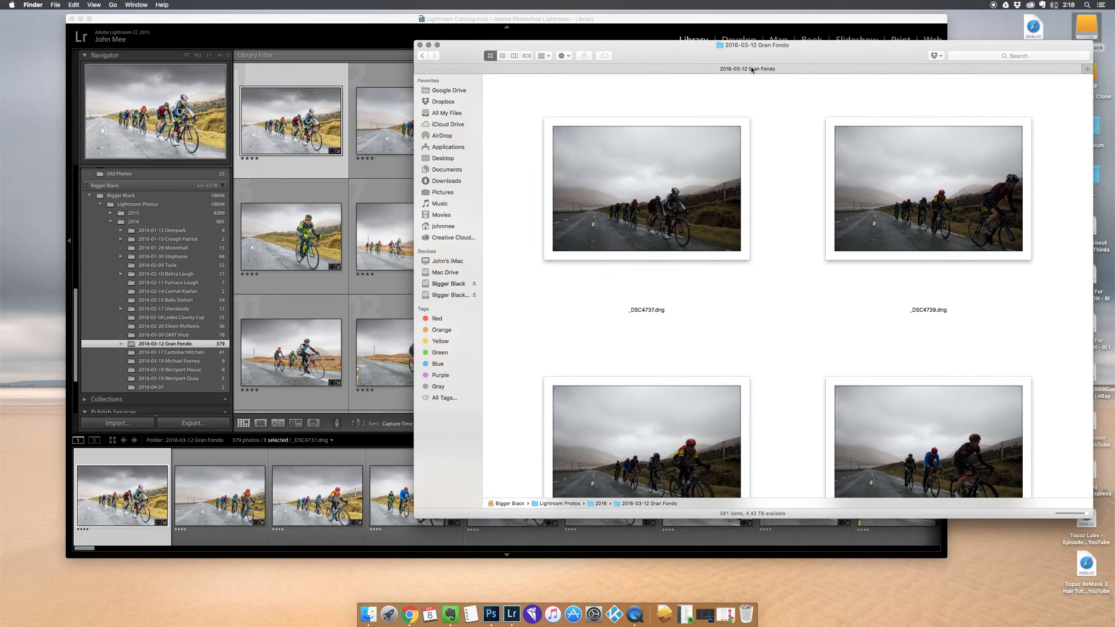
mouse_move(576, 183)
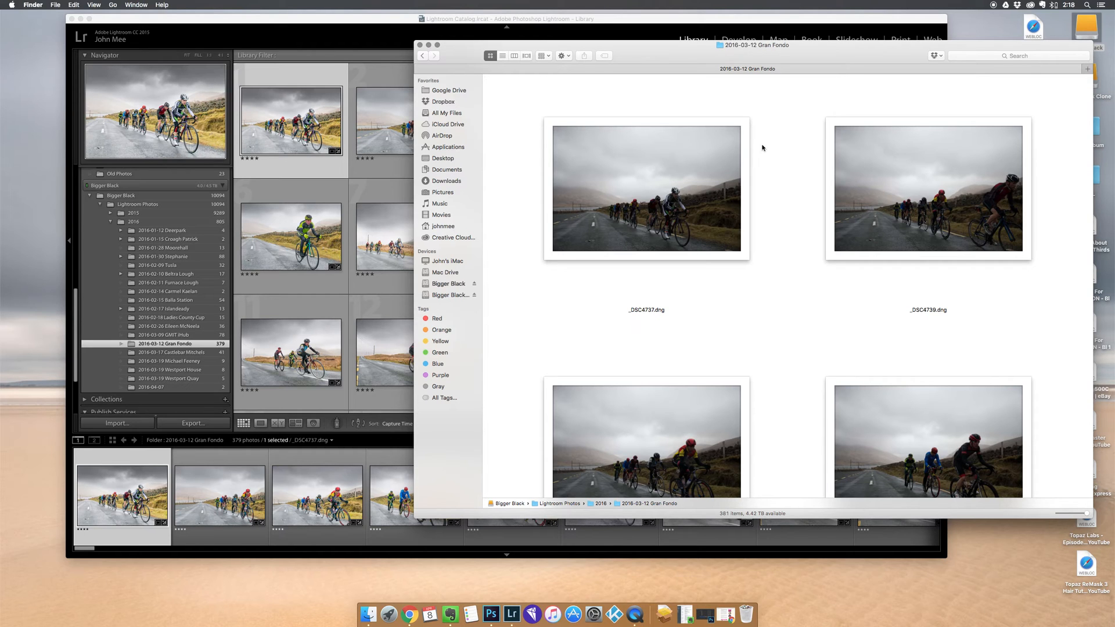
mouse_move(711, 171)
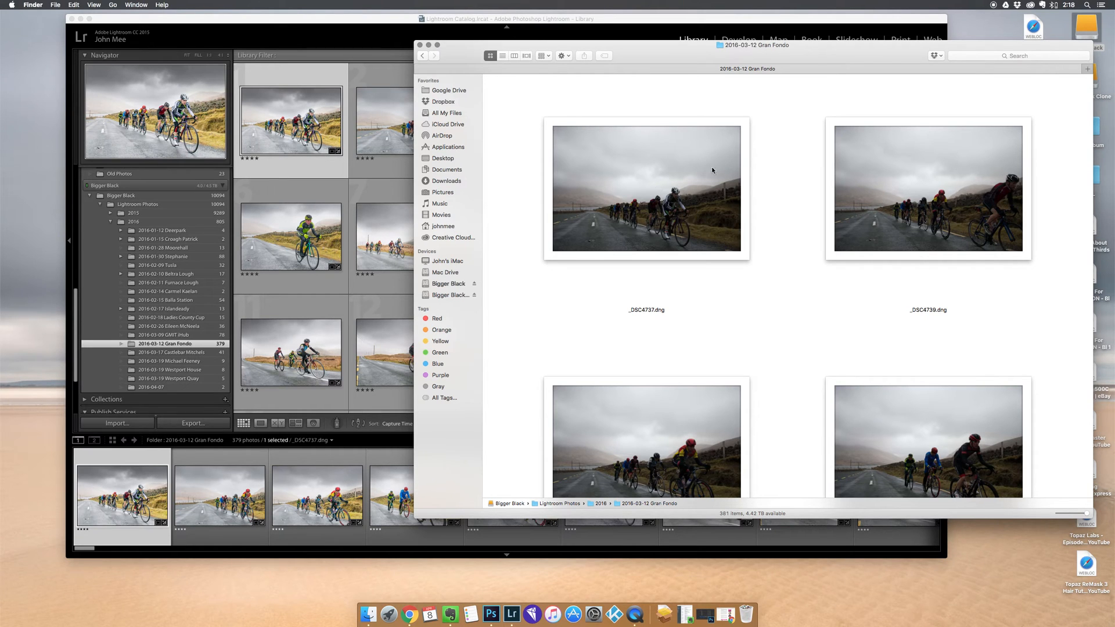
mouse_move(803, 186)
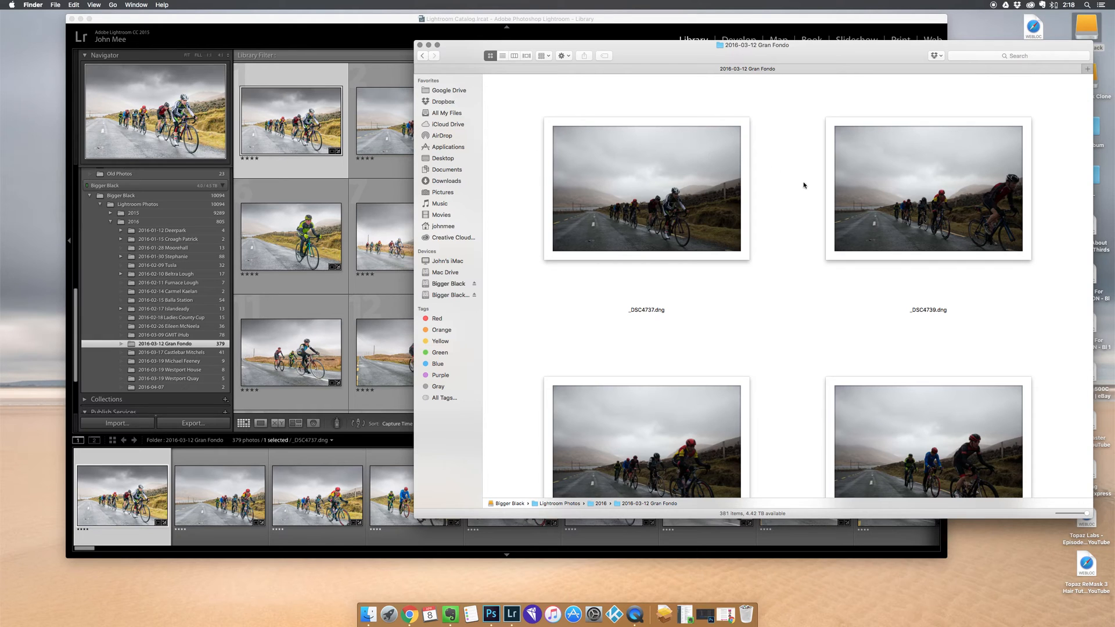
scroll("down", 3)
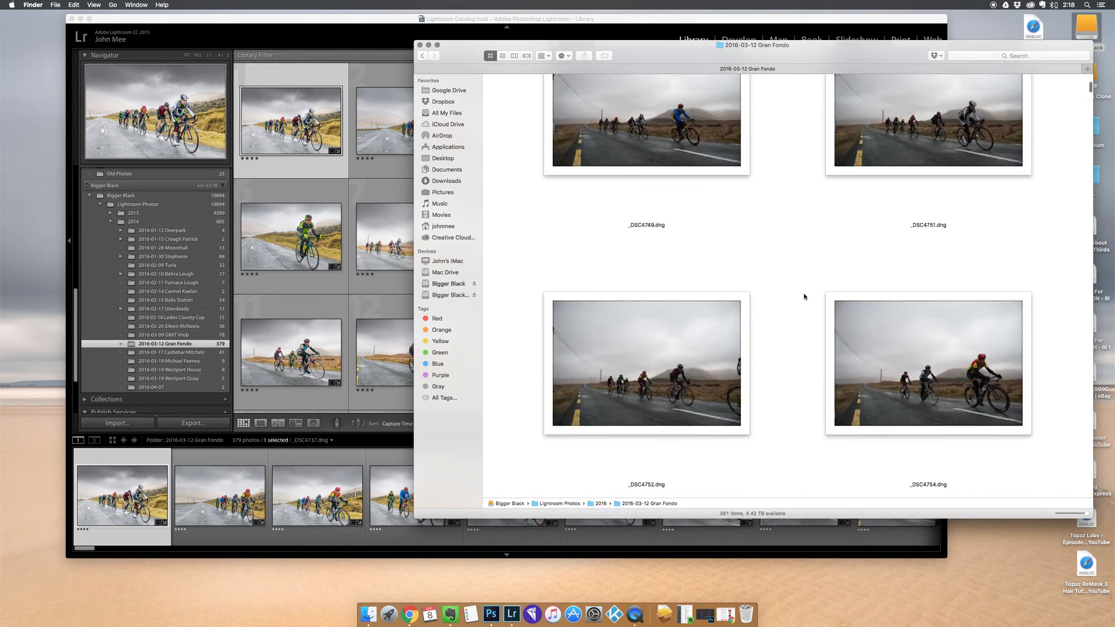
scroll("up", 3)
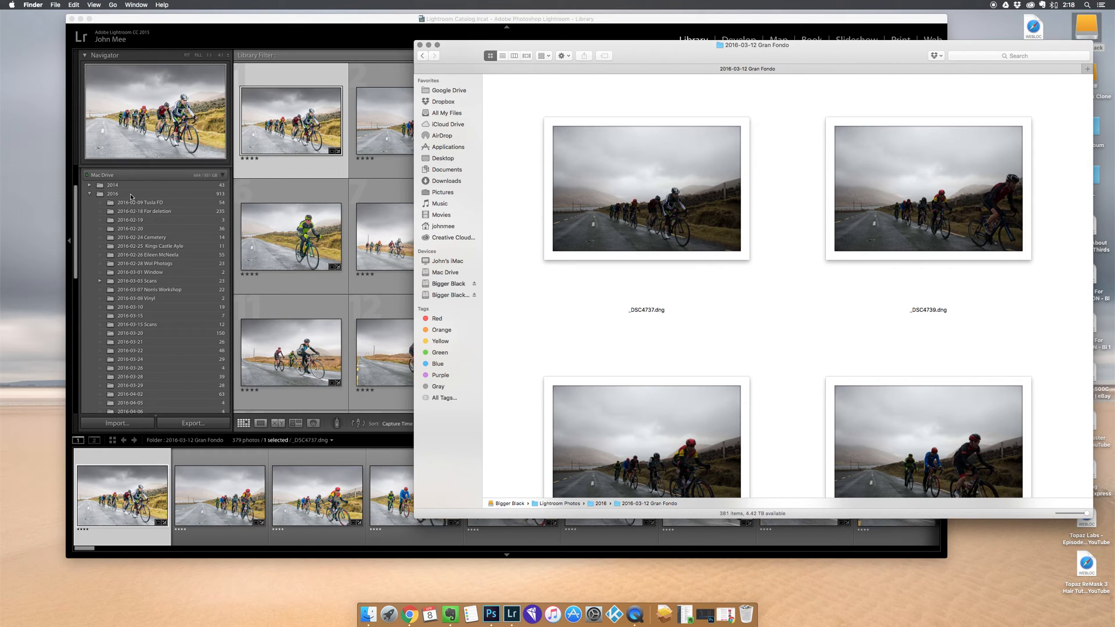
mouse_move(523, 112)
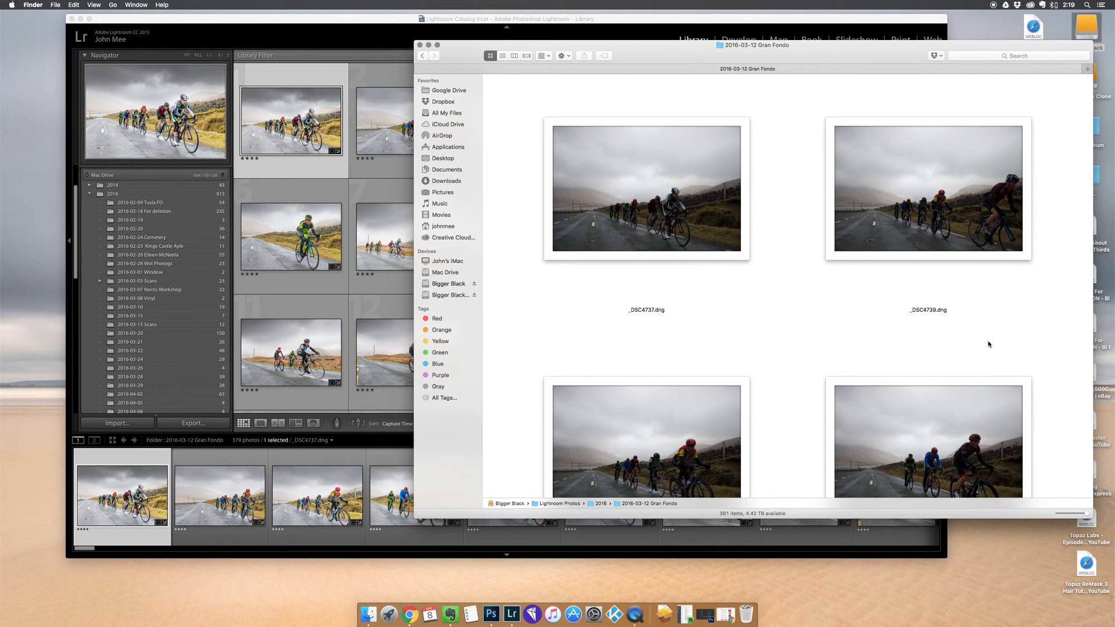
mouse_move(228, 45)
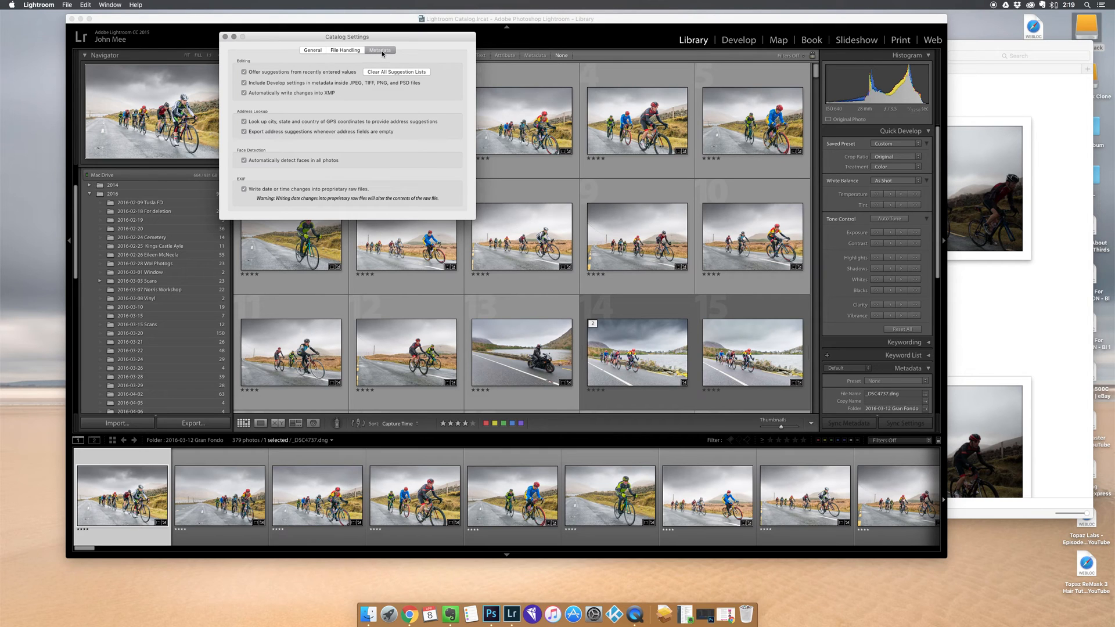
mouse_move(260, 98)
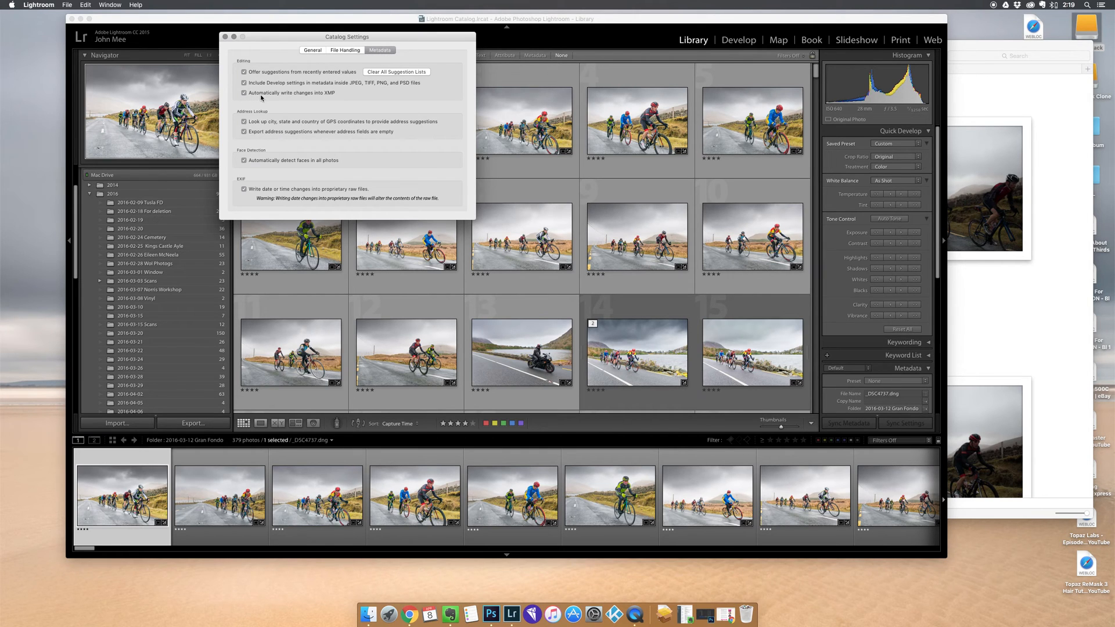
mouse_move(310, 99)
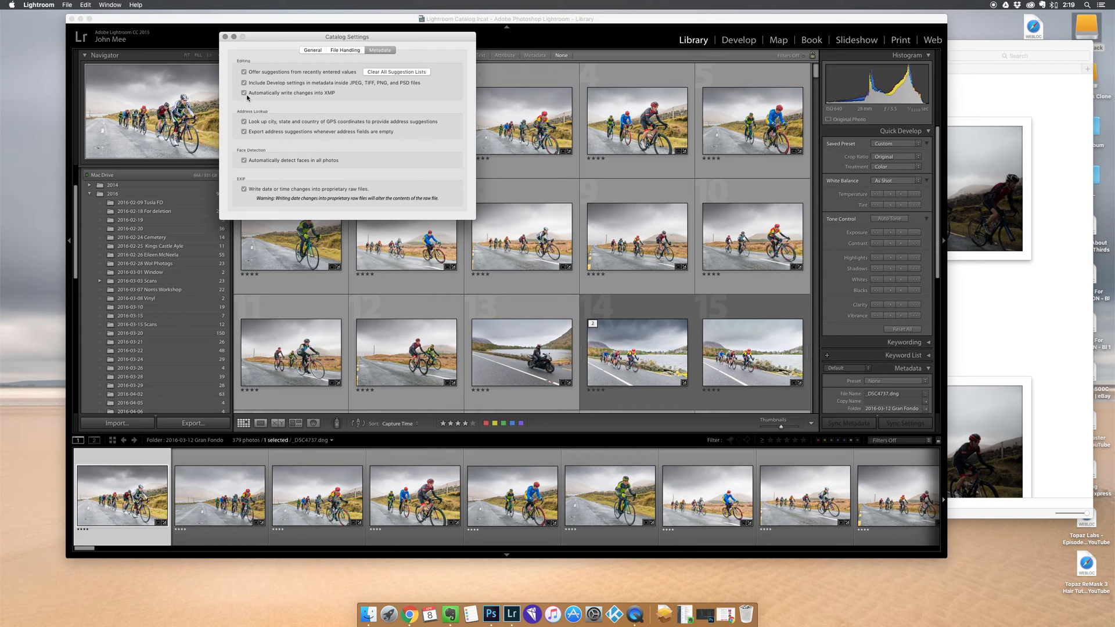
mouse_move(278, 98)
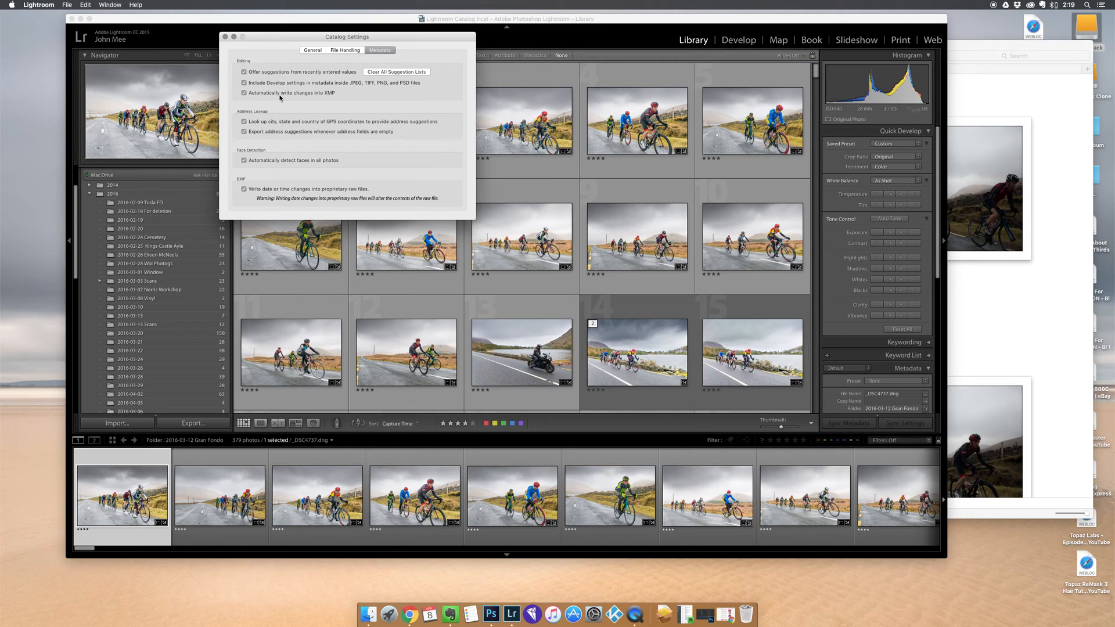
- Bring up Lightroom's Catalog Settings to turn on 'Automatically write changes into XMP'
left_click(224, 36)
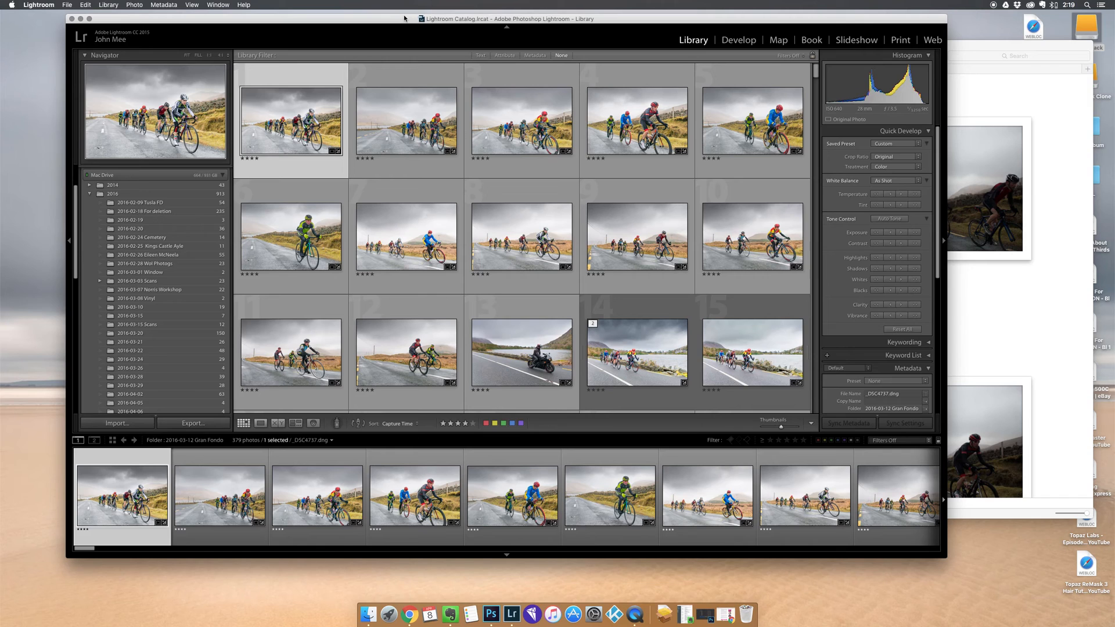
mouse_move(653, 18)
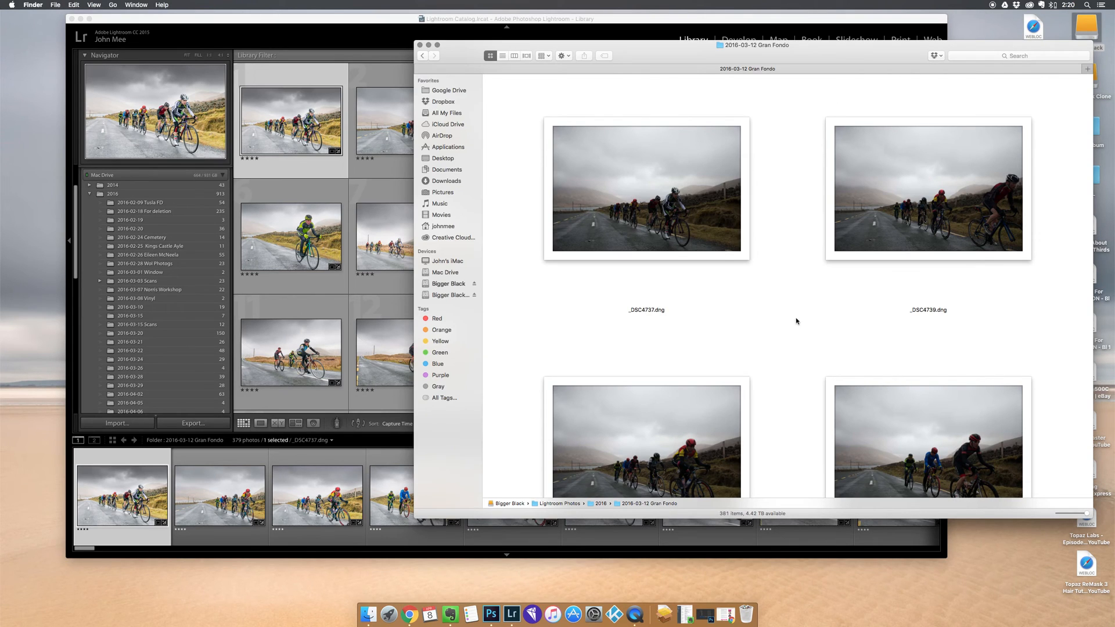
mouse_move(802, 64)
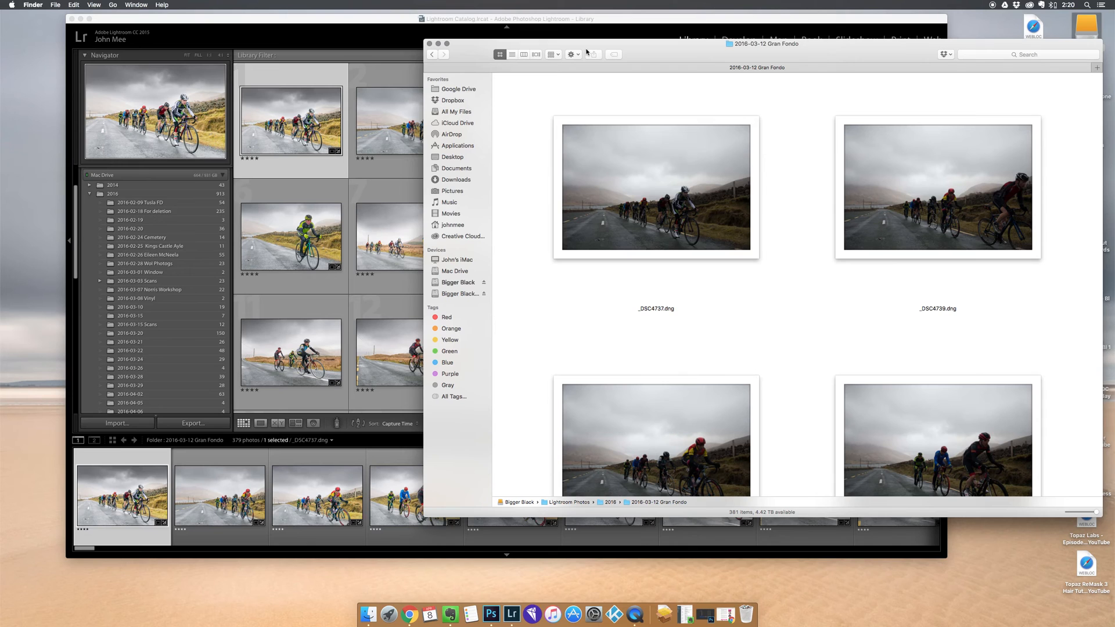
mouse_move(592, 54)
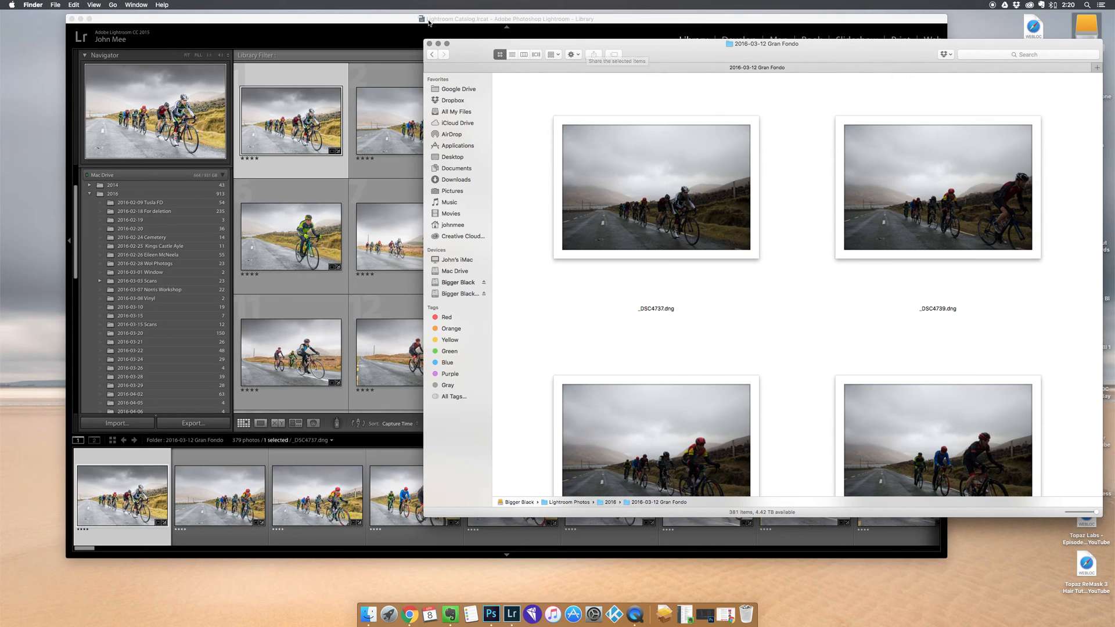
mouse_move(403, 22)
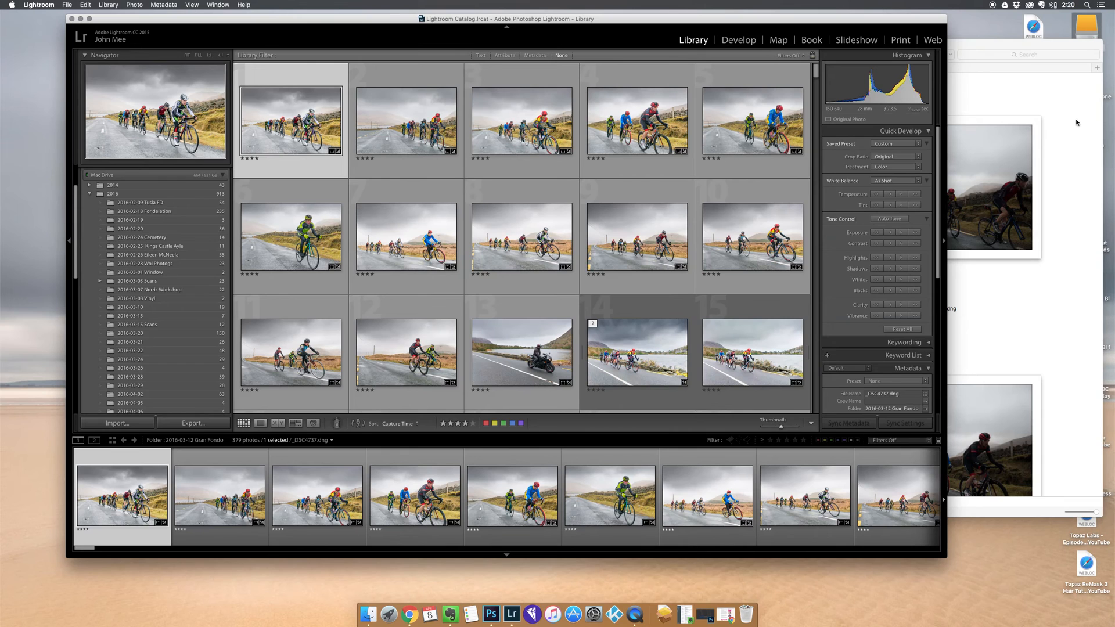
mouse_move(1055, 149)
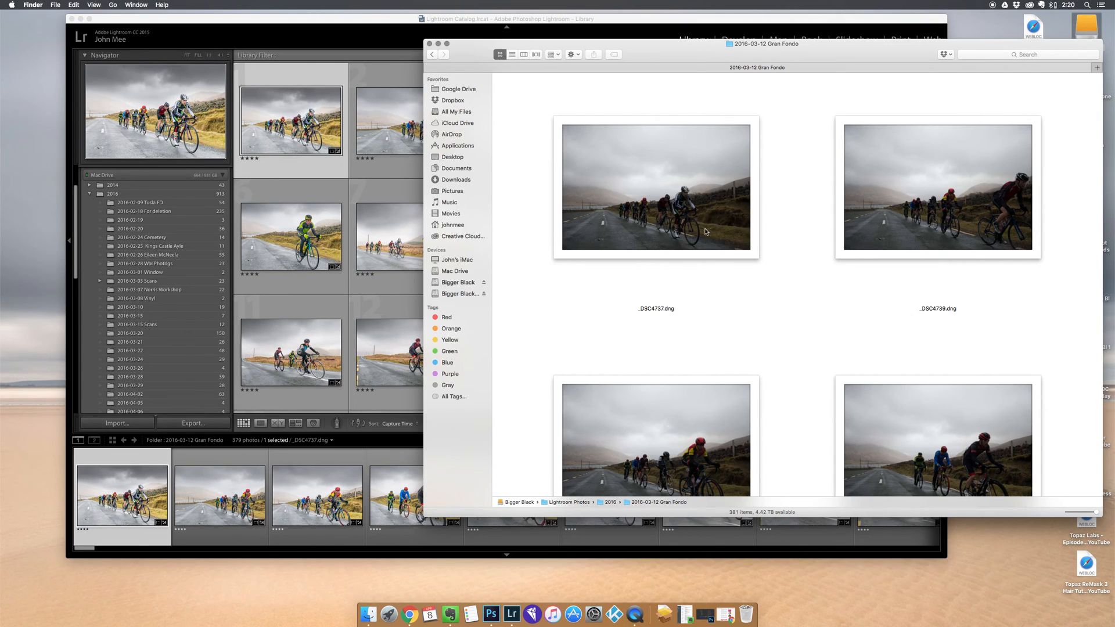
mouse_move(749, 189)
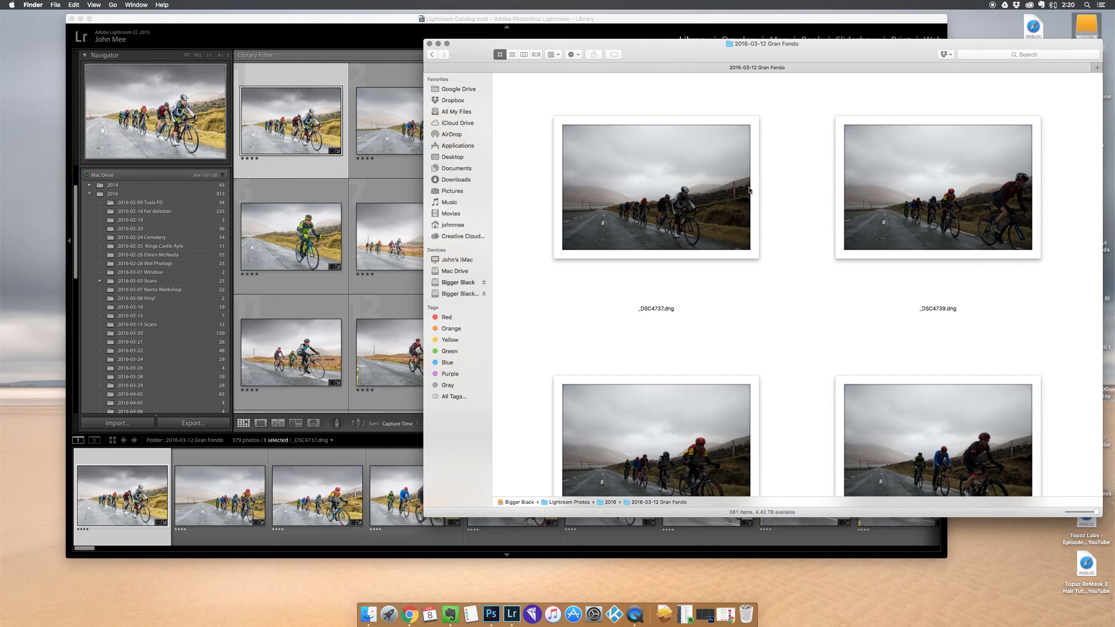
mouse_move(675, 191)
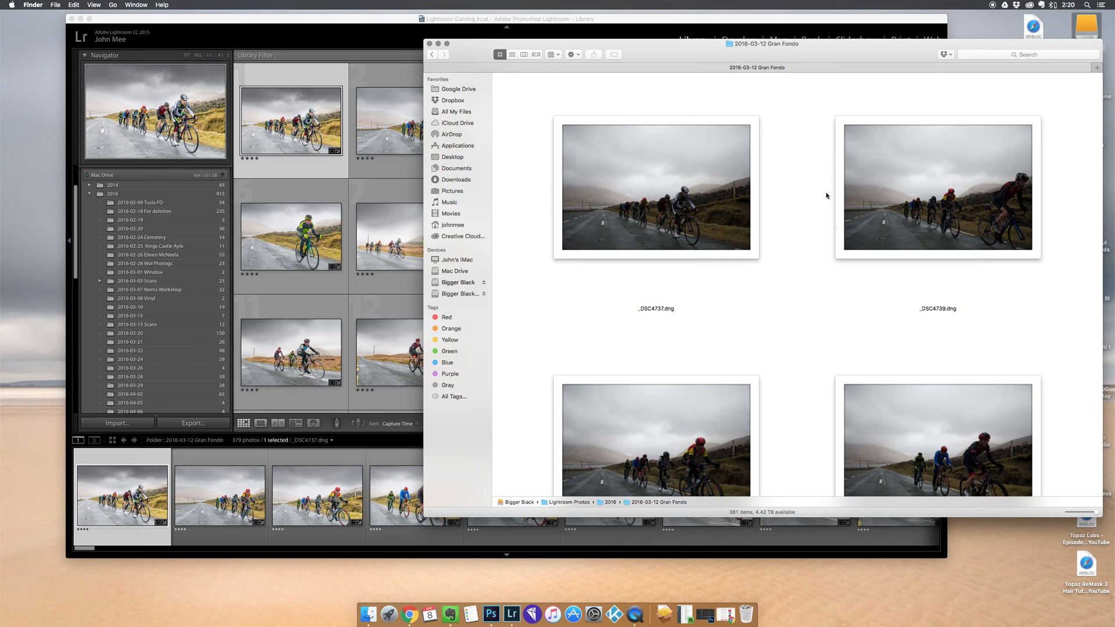
mouse_move(796, 213)
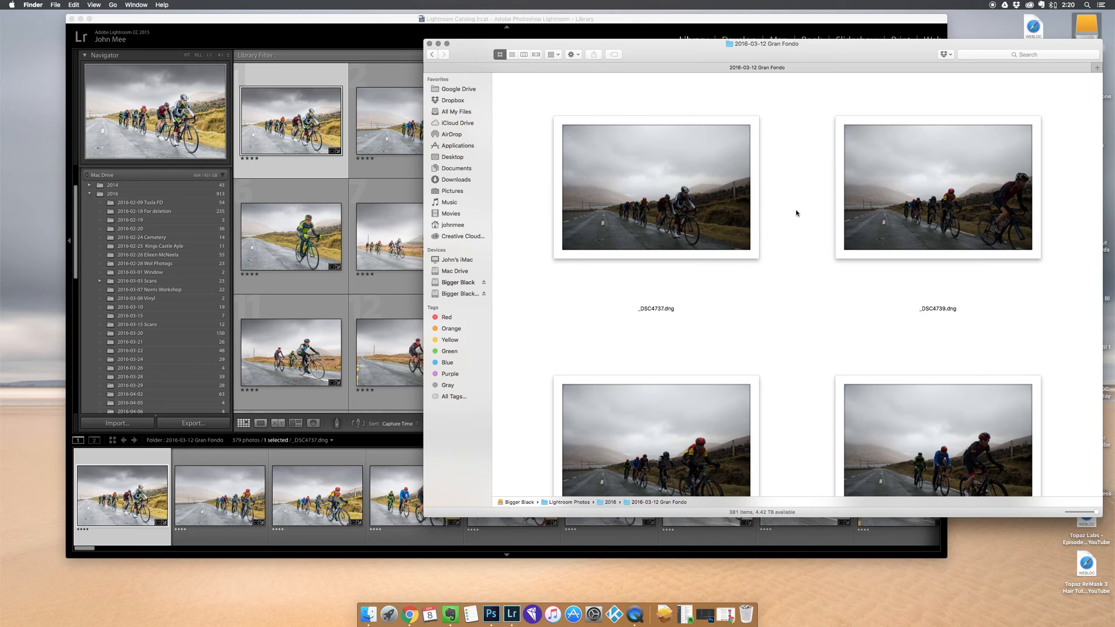
mouse_move(651, 222)
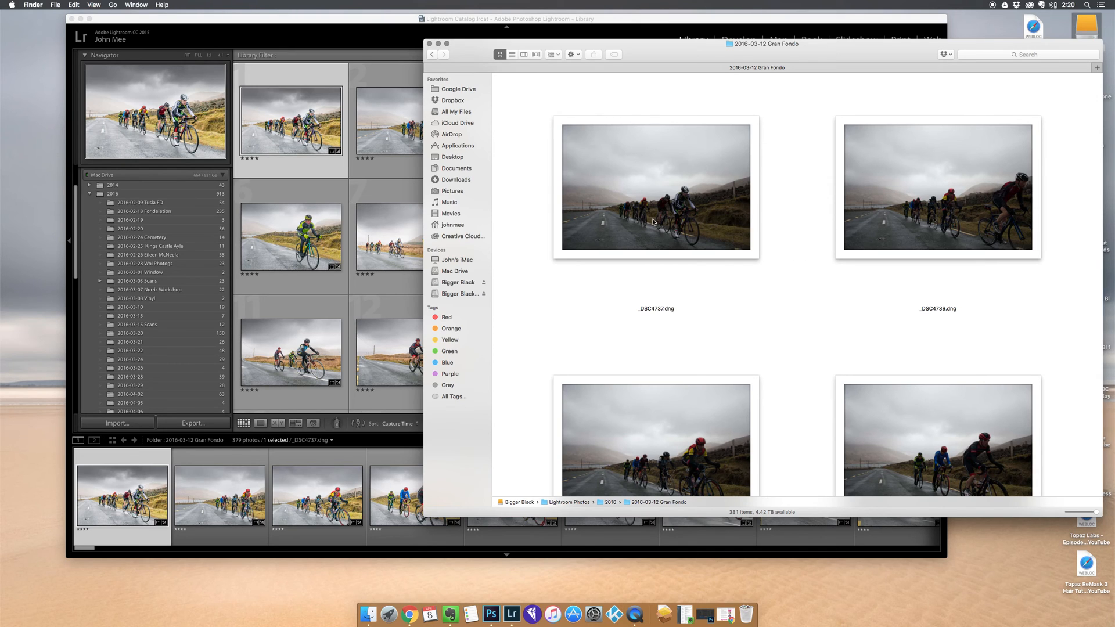
mouse_move(614, 188)
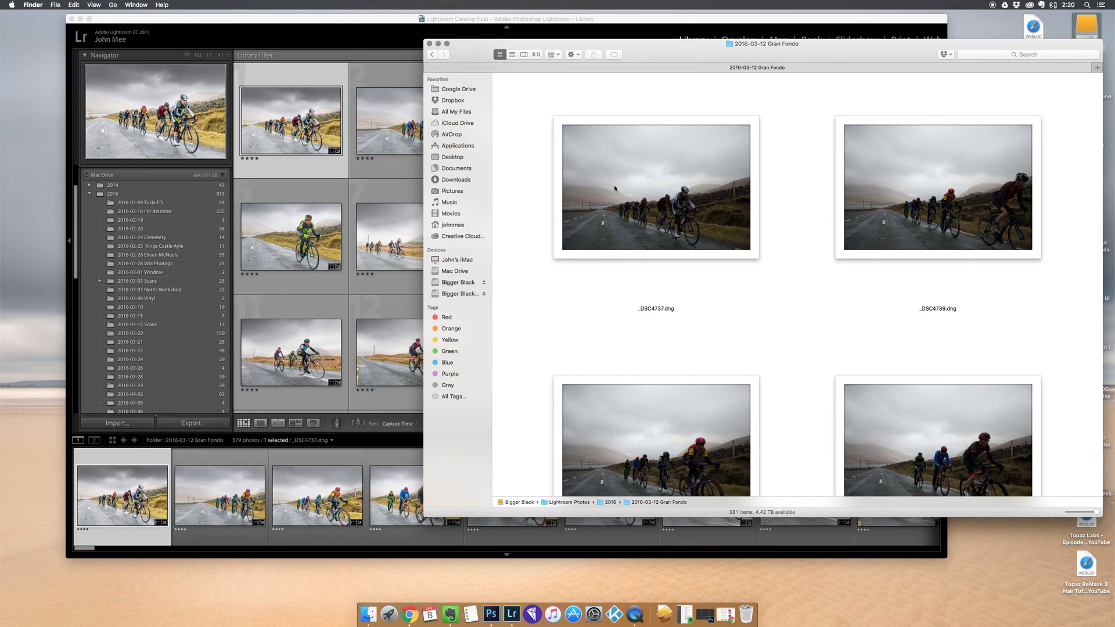
- Open _DSC4737.dng from its Finder context menu into Camera Raw
right_click(644, 195)
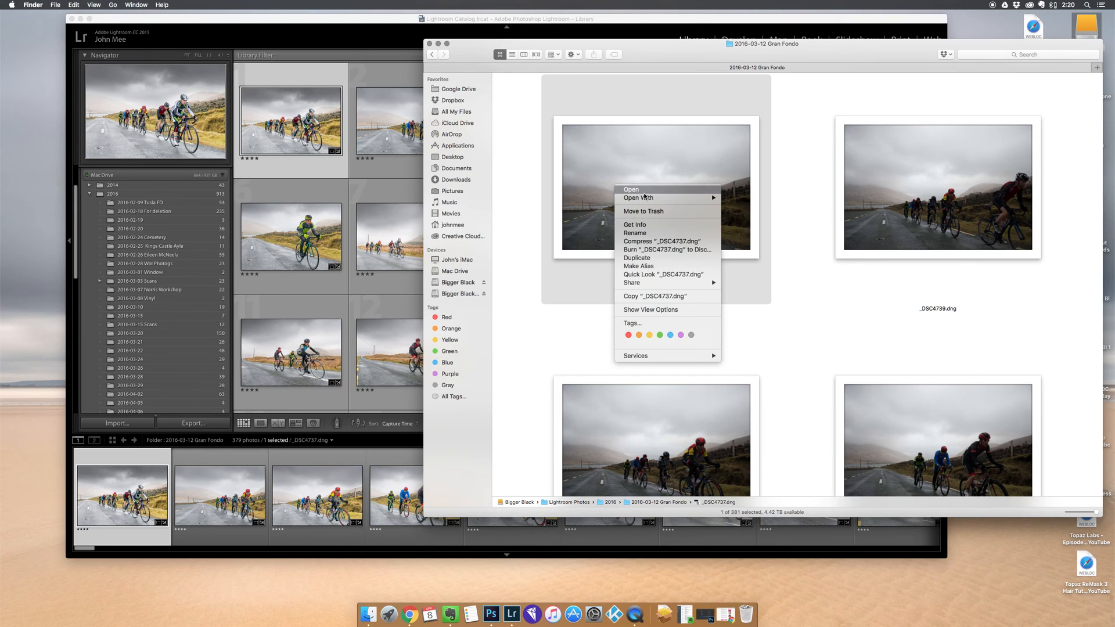
left_click(634, 233)
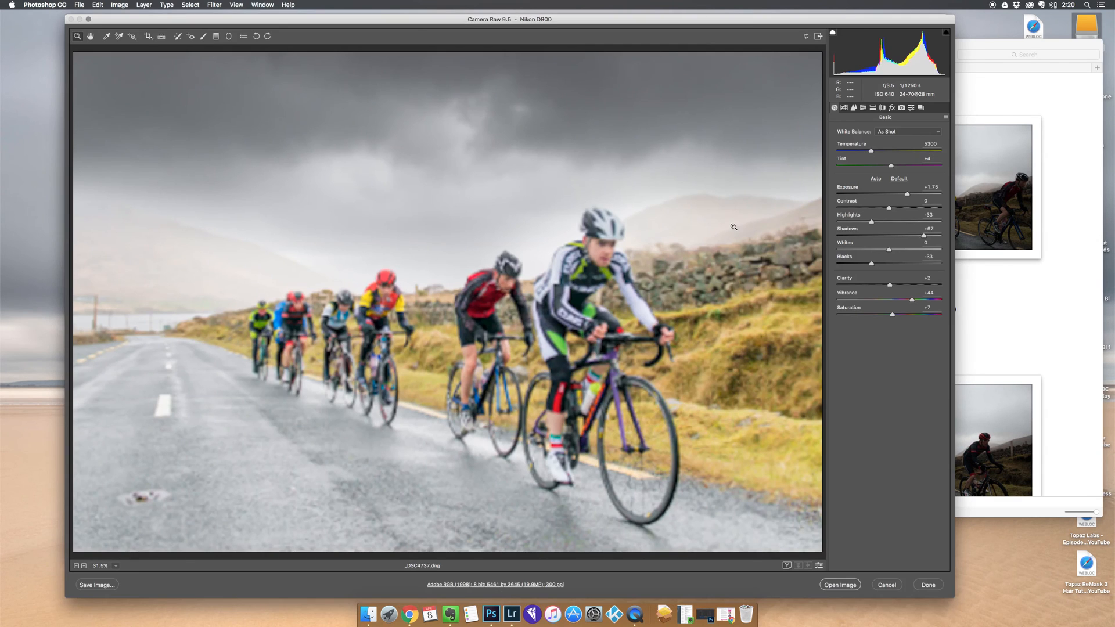
mouse_move(729, 272)
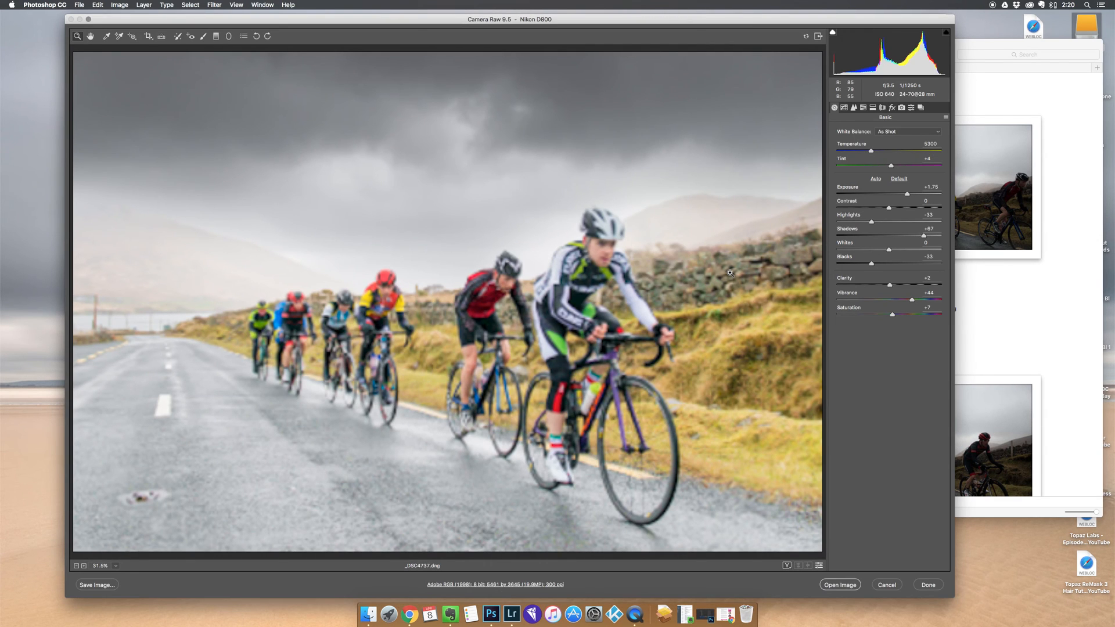
mouse_move(696, 350)
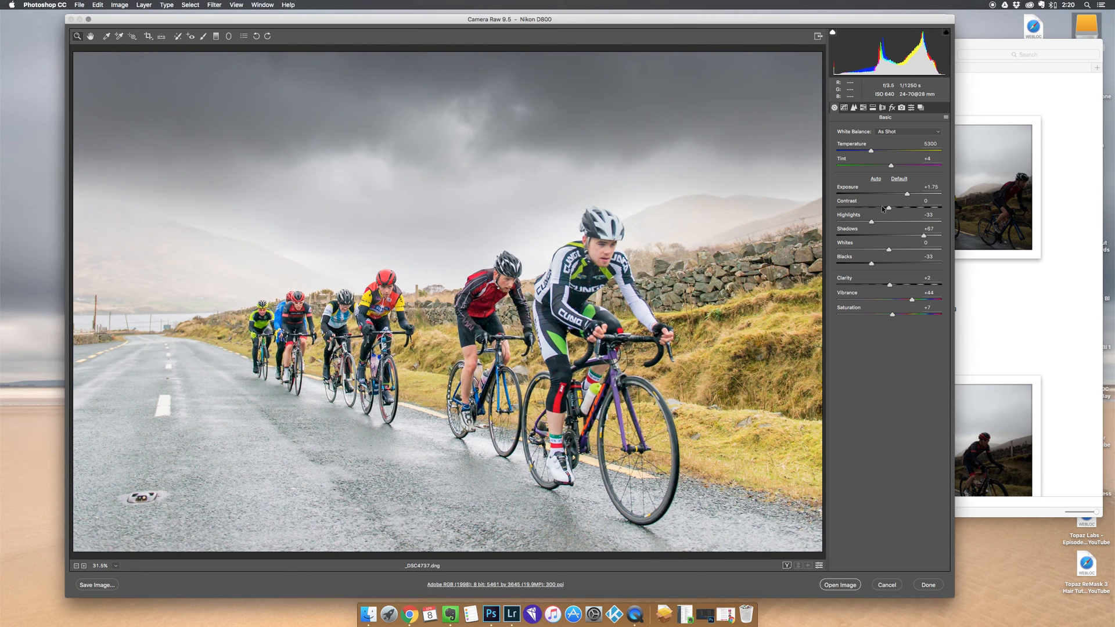
mouse_move(912, 326)
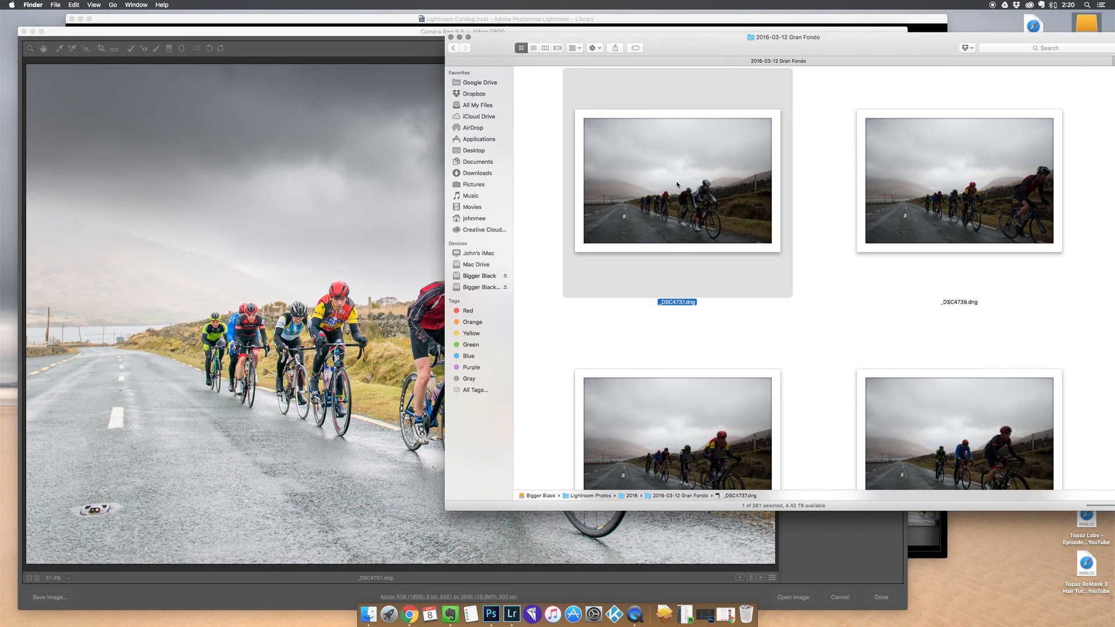
mouse_move(698, 211)
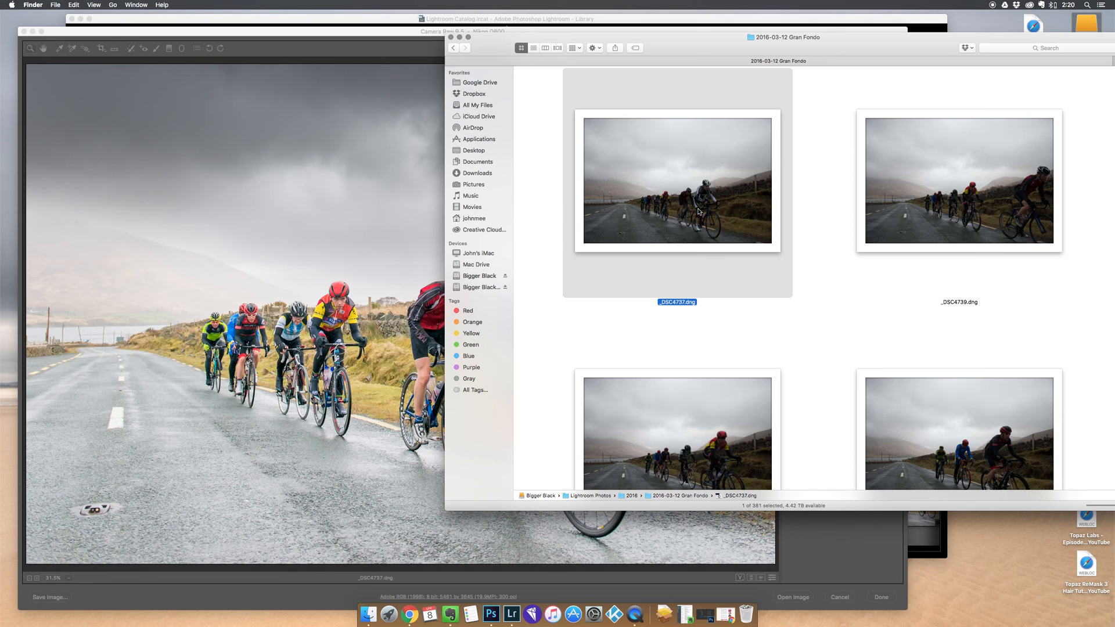
mouse_move(402, 34)
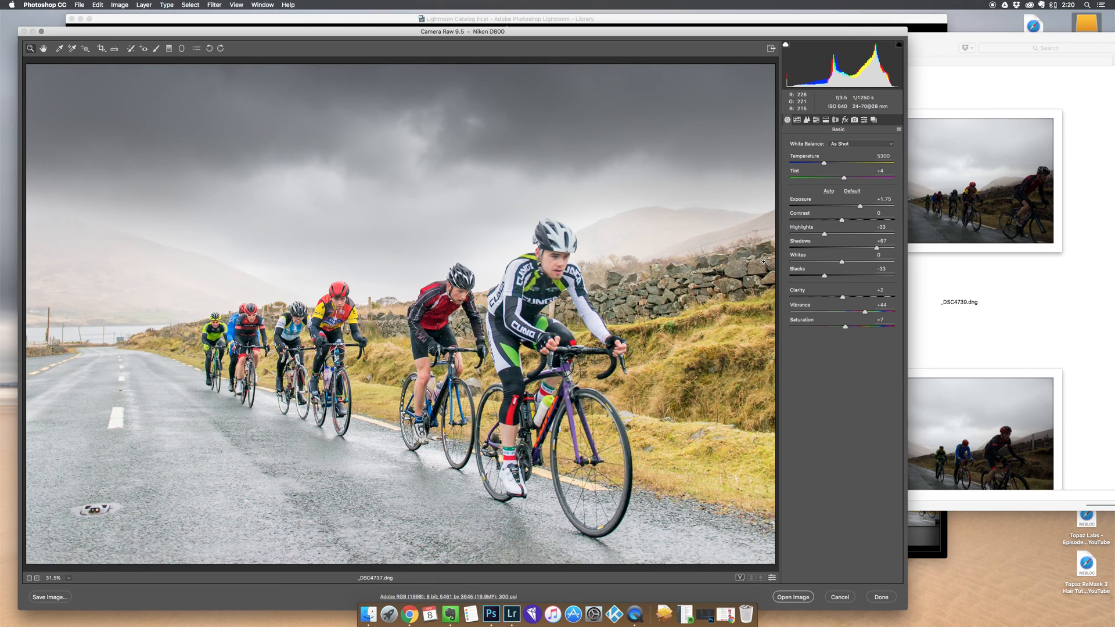
mouse_move(548, 192)
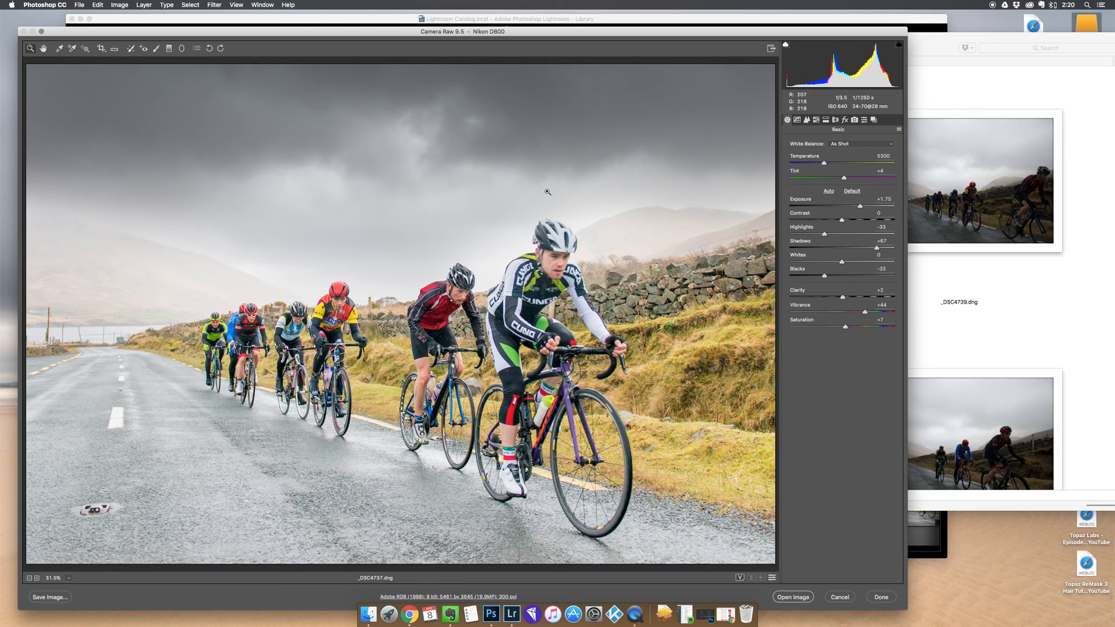
mouse_move(862, 204)
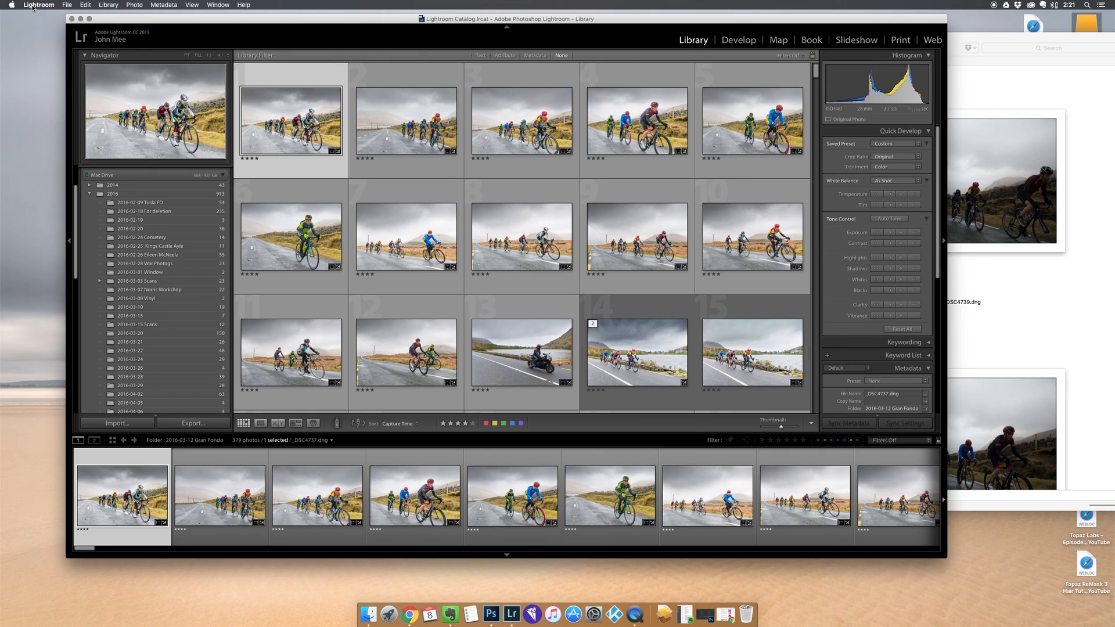
left_click(38, 5)
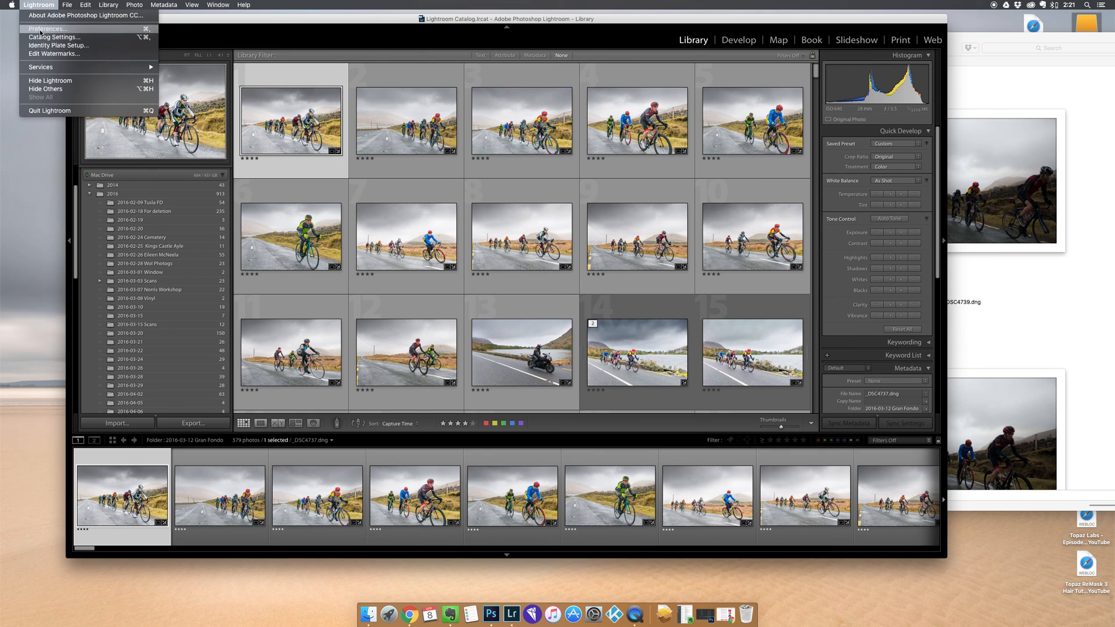
left_click(53, 37)
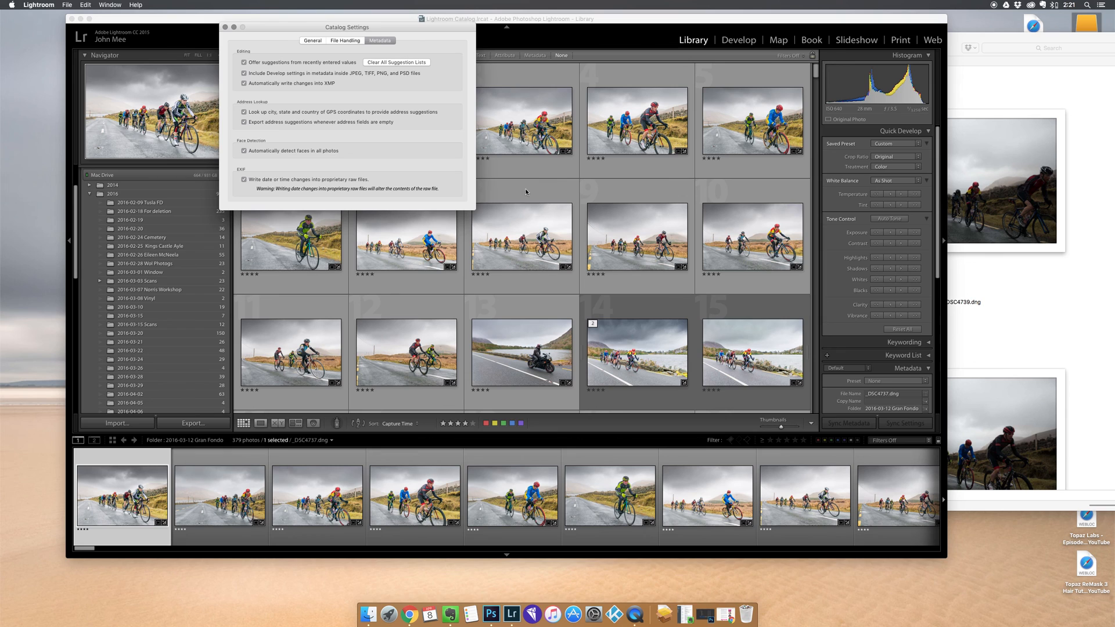
mouse_move(273, 83)
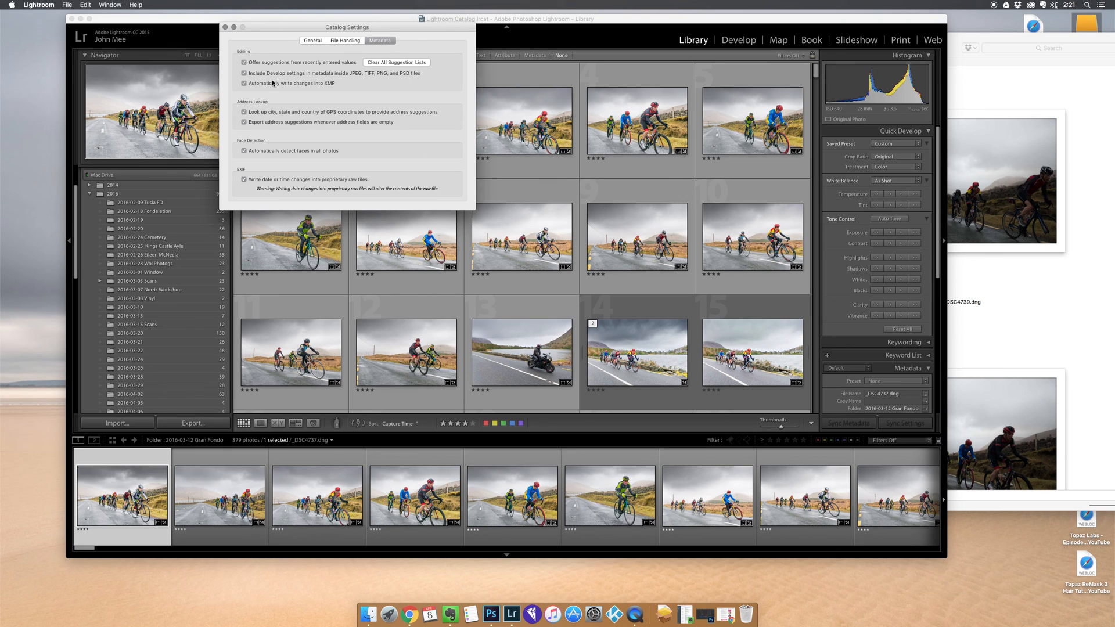
mouse_move(329, 88)
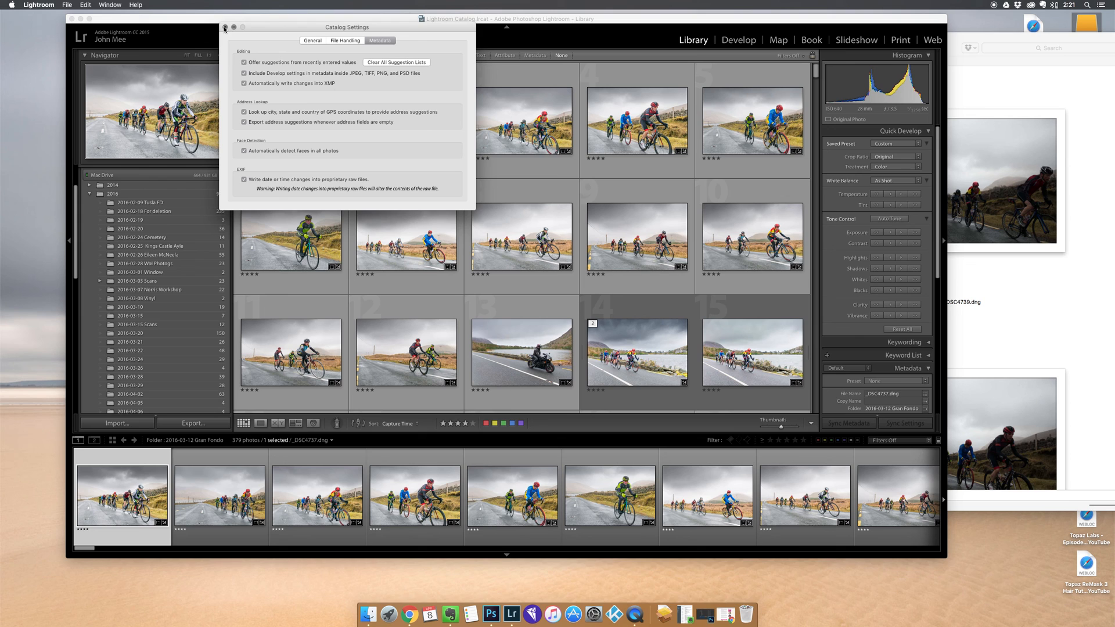
left_click(225, 27)
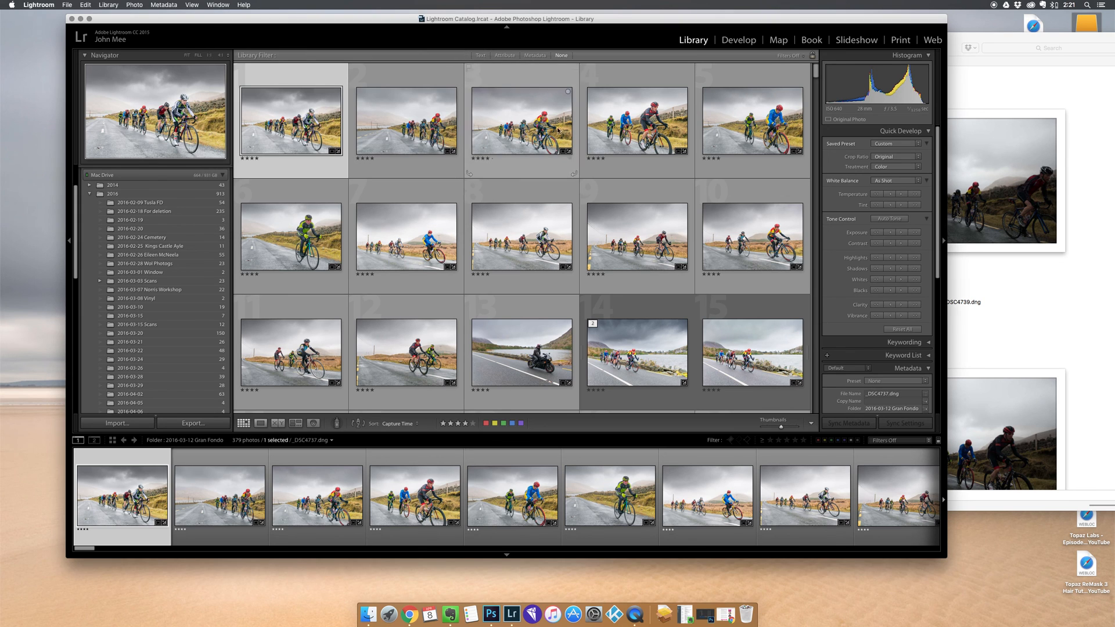
mouse_move(997, 84)
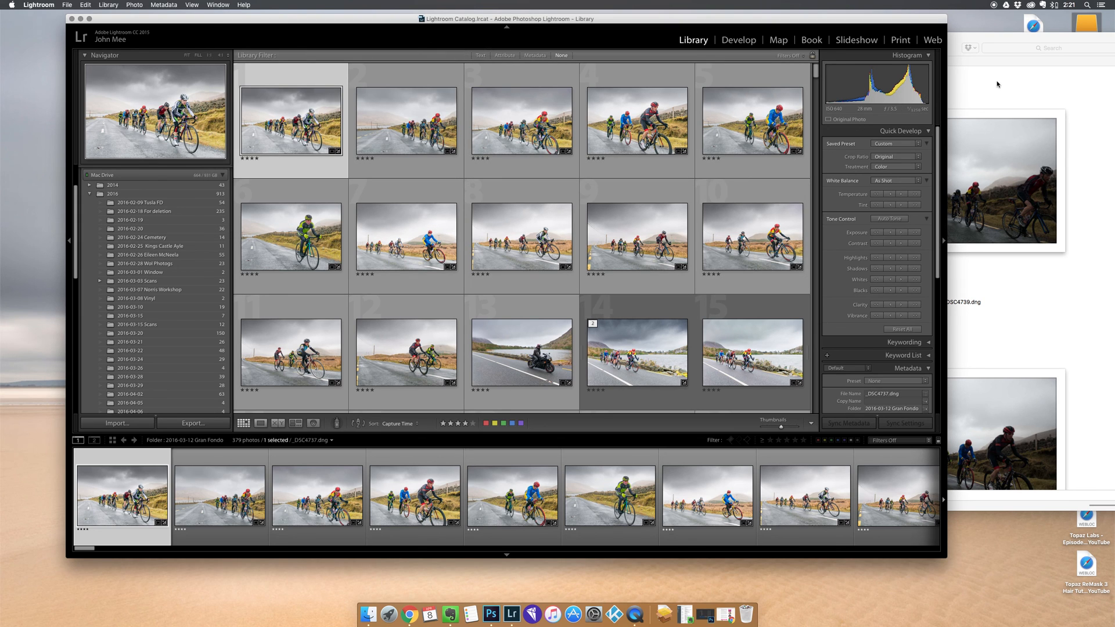